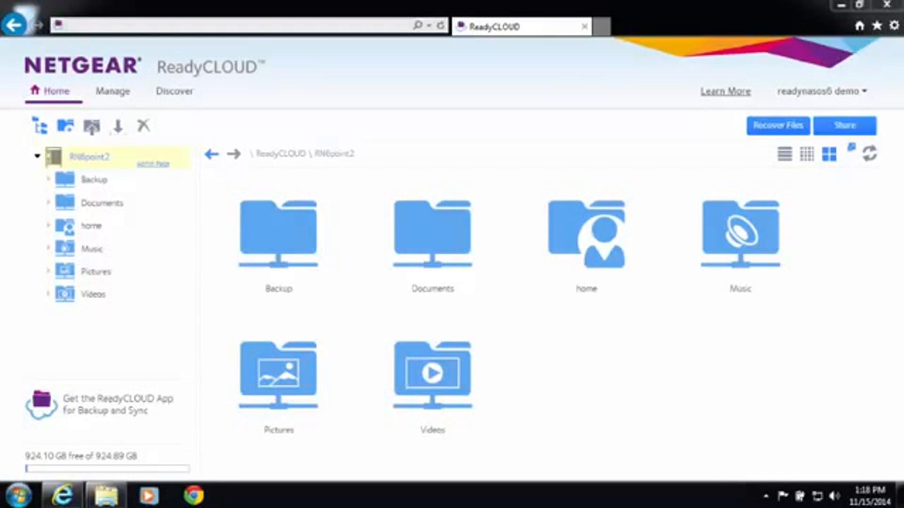
pyautogui.moveTo(810, 464)
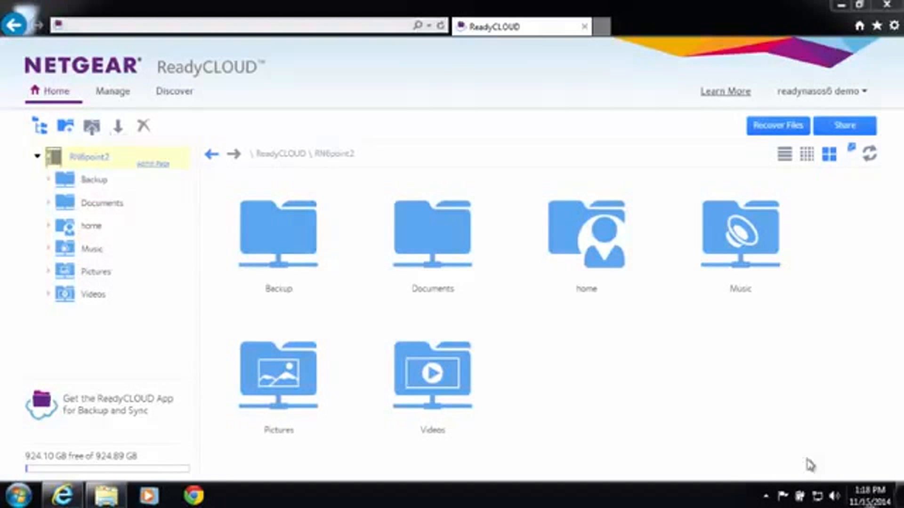
pyautogui.moveTo(733, 449)
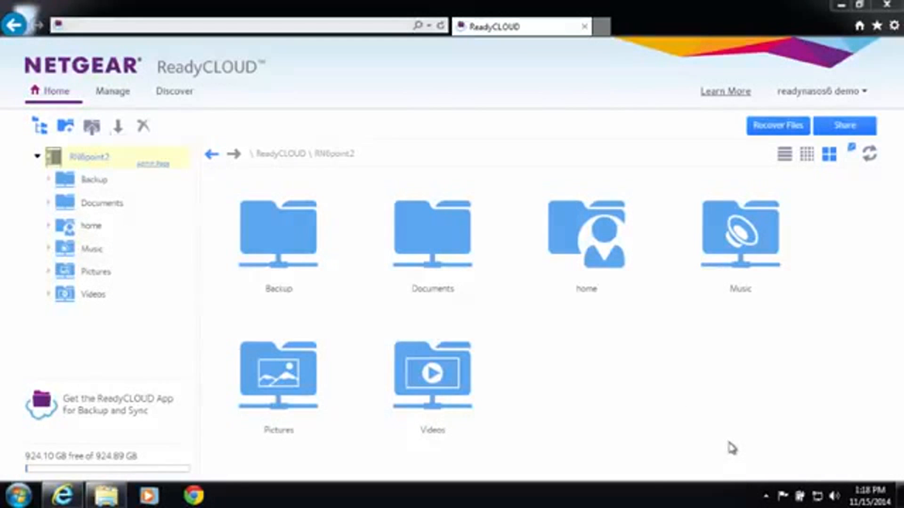
pyautogui.moveTo(747, 473)
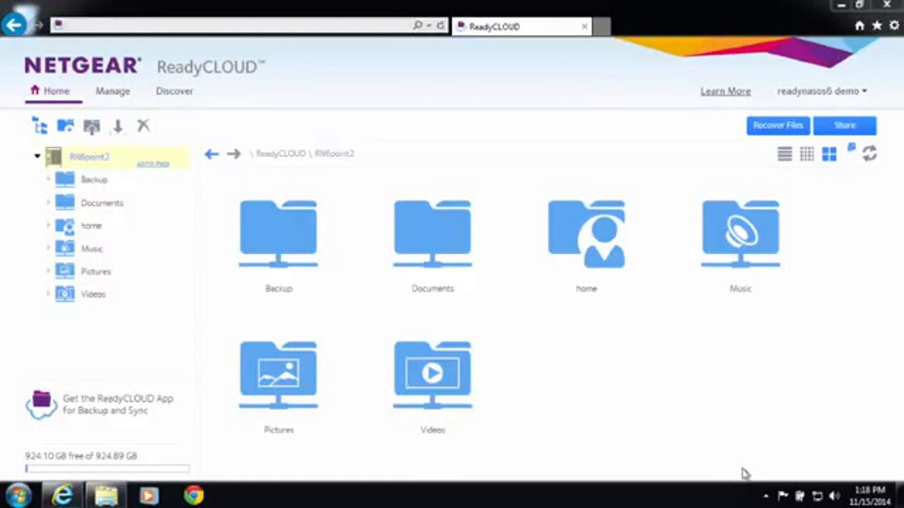
pyautogui.moveTo(766, 496)
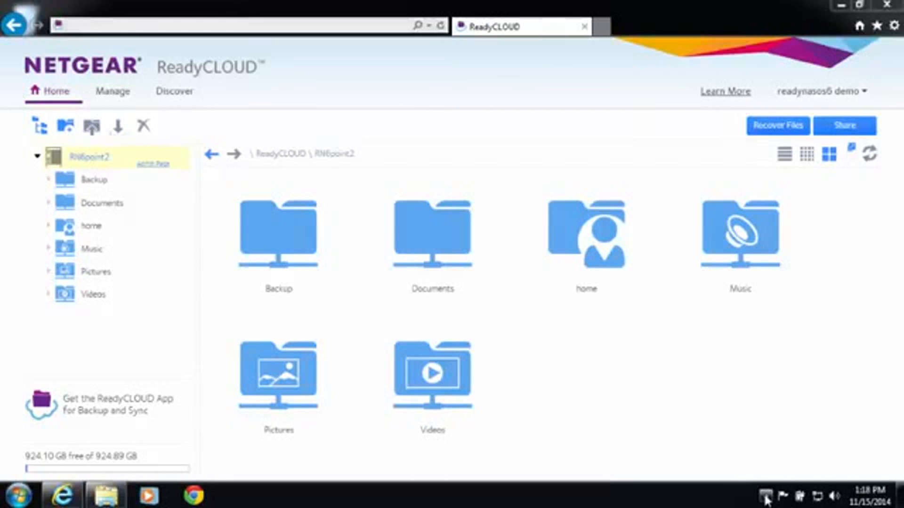
# Show the local BackMeUp folder with the Elephant and Flamingos photos in Explorer
pyautogui.click(104, 496)
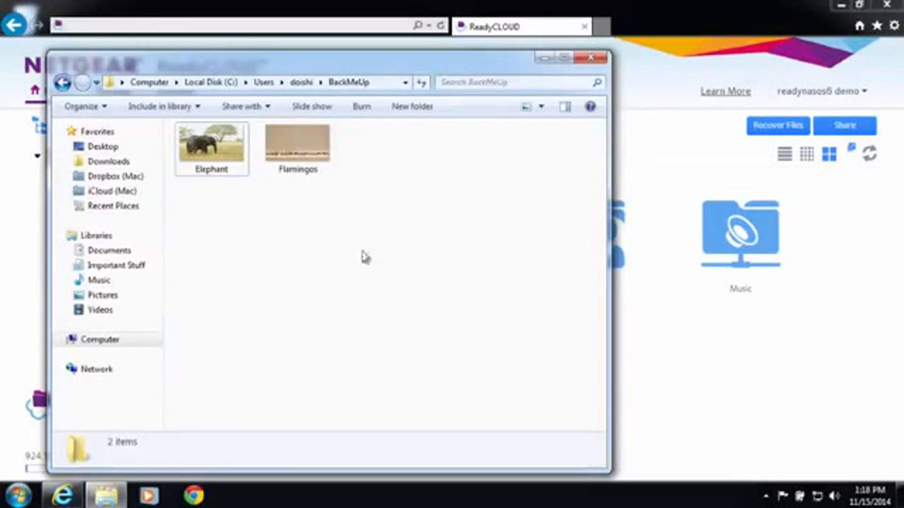
pyautogui.moveTo(352, 92)
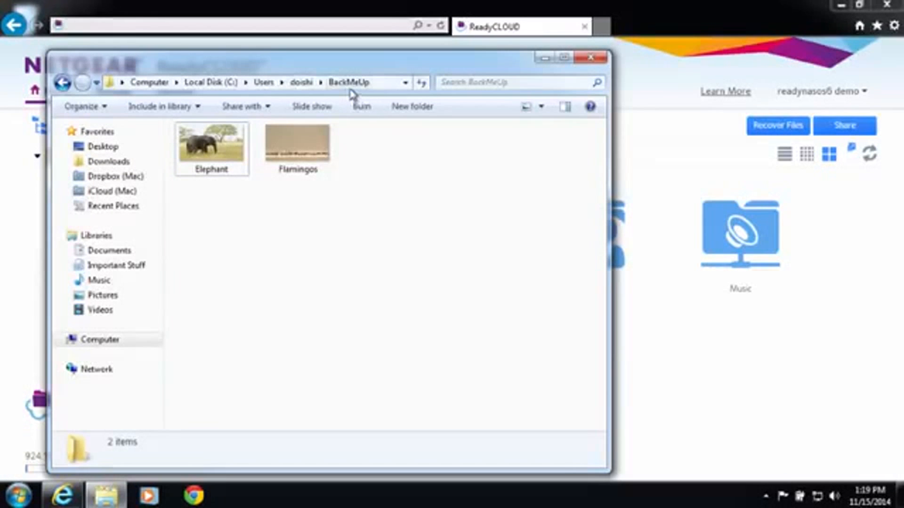
pyautogui.moveTo(335, 190)
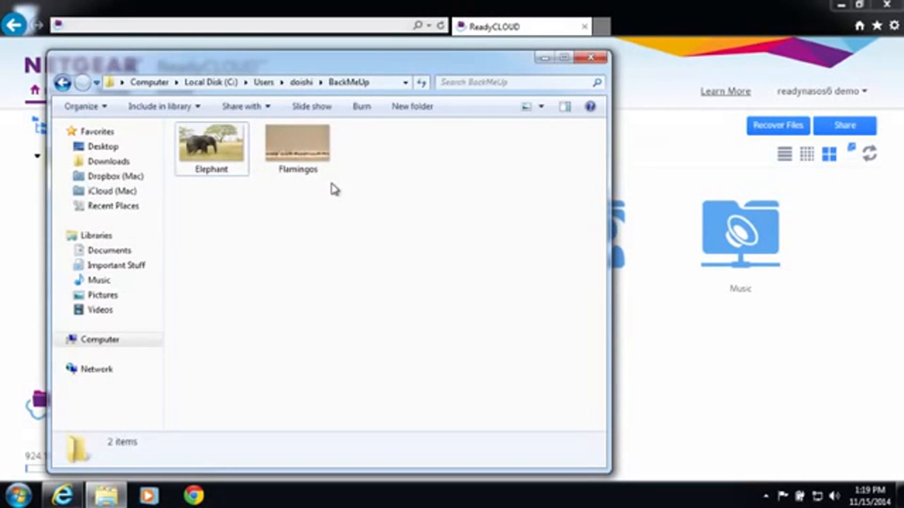
pyautogui.moveTo(538, 133)
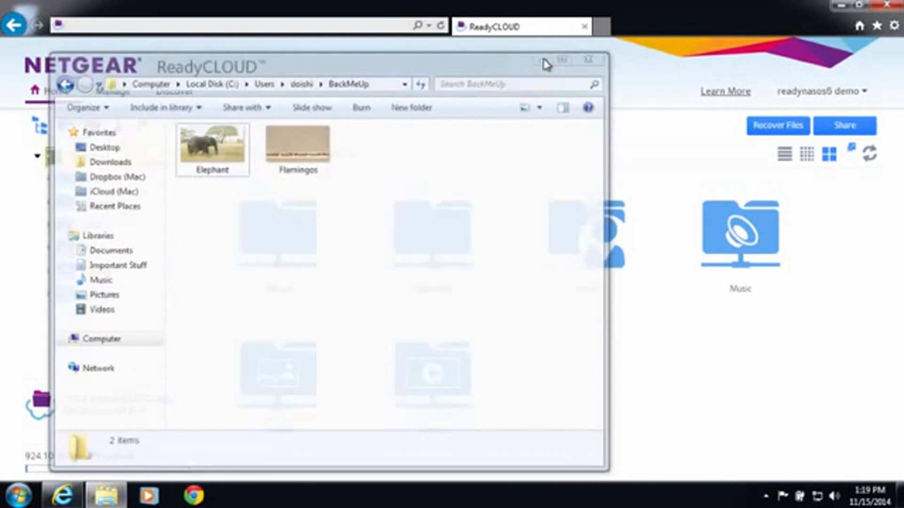
# Choose the local BackMeUp folder as the ReadyCloud Backup PC Folder and confirm with OK
pyautogui.click(588, 59)
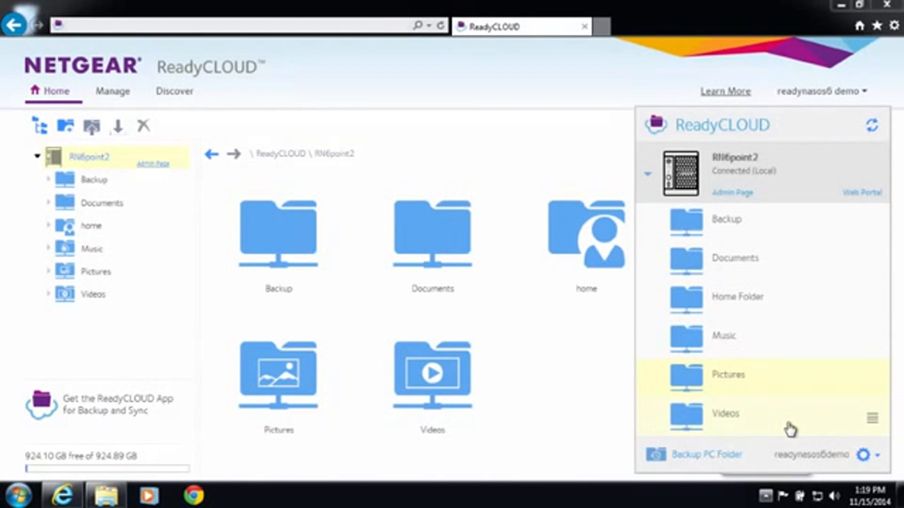
pyautogui.moveTo(707, 455)
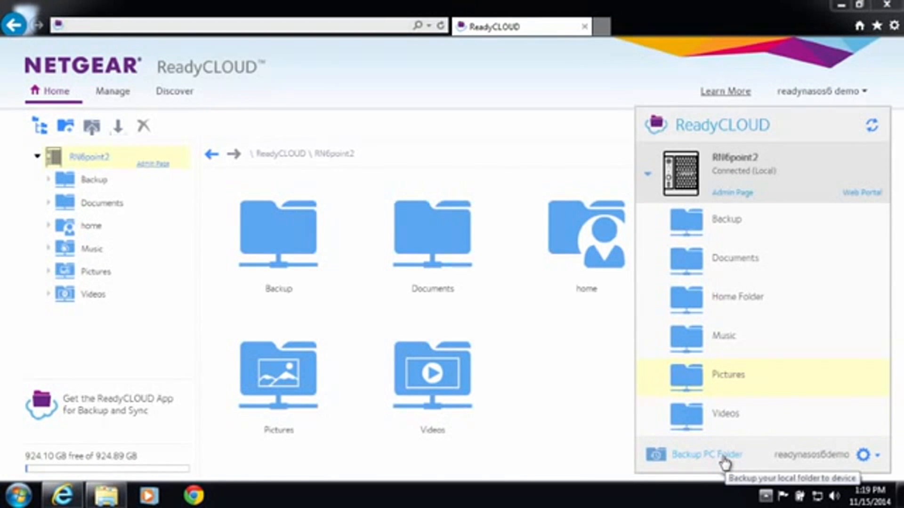
pyautogui.click(706, 455)
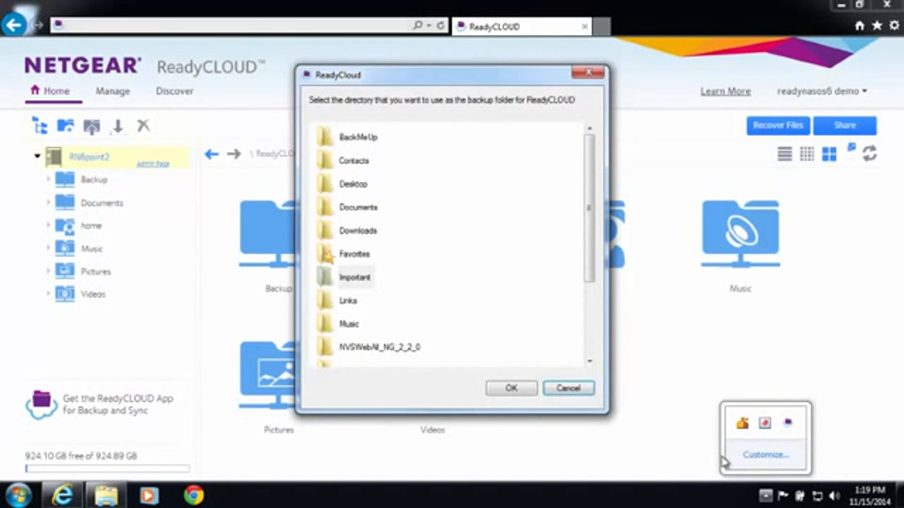
pyautogui.moveTo(542, 265)
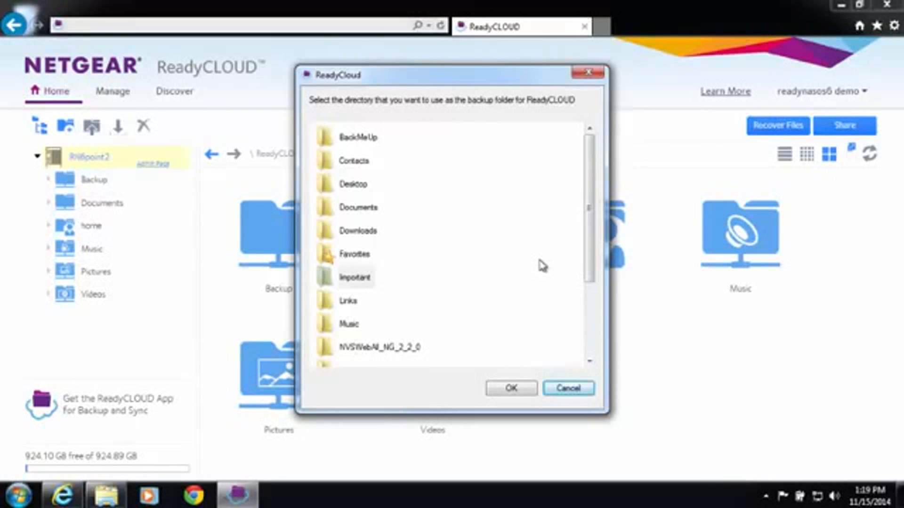
pyautogui.moveTo(361, 138)
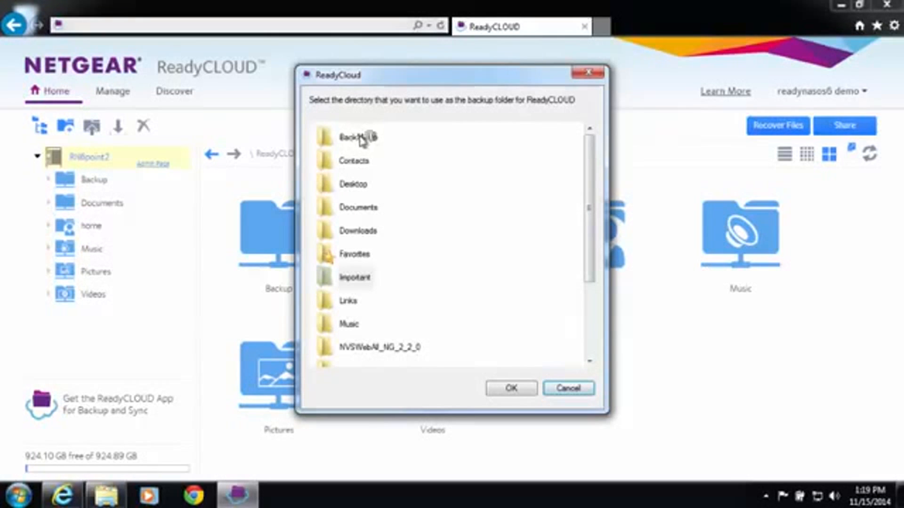
pyautogui.click(359, 136)
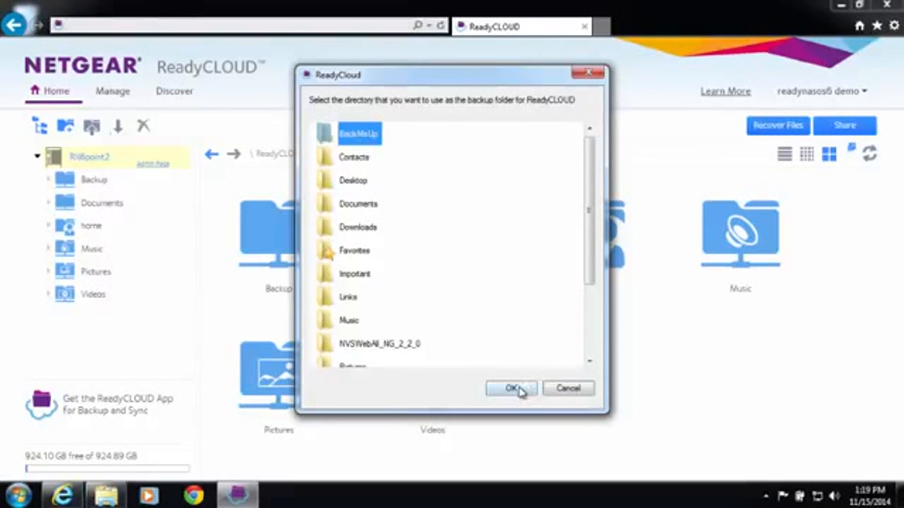
pyautogui.click(510, 388)
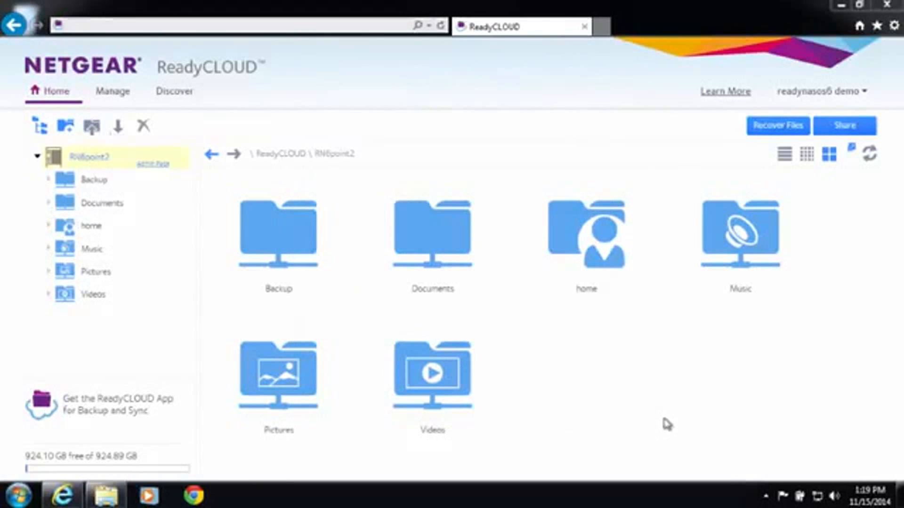
pyautogui.moveTo(764, 496)
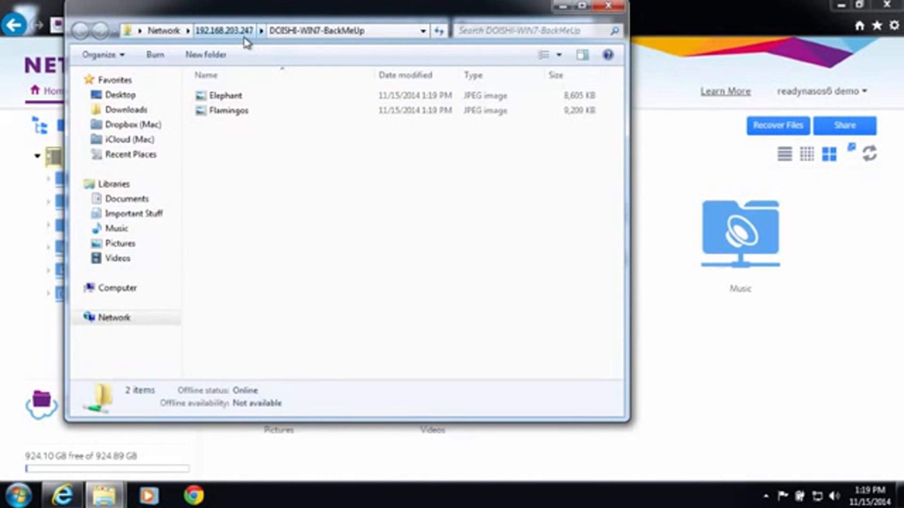
pyautogui.moveTo(245, 71)
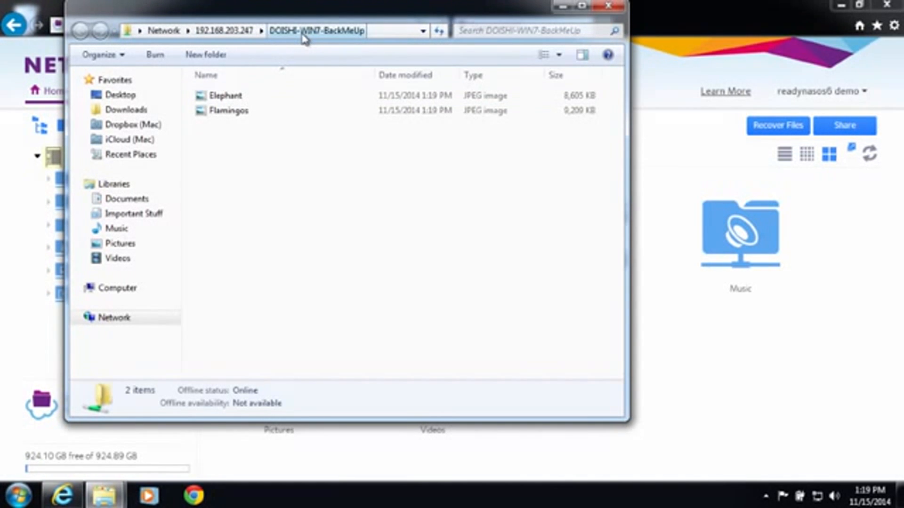
pyautogui.moveTo(334, 40)
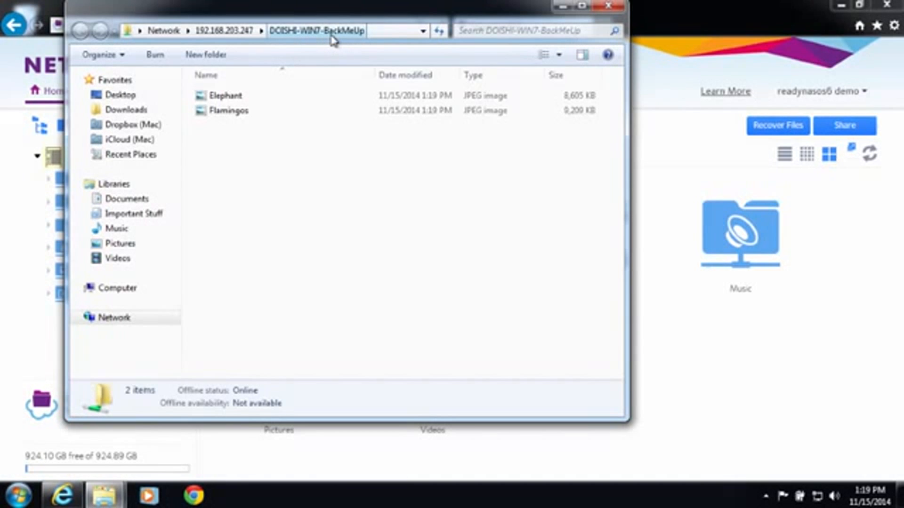
pyautogui.moveTo(248, 111)
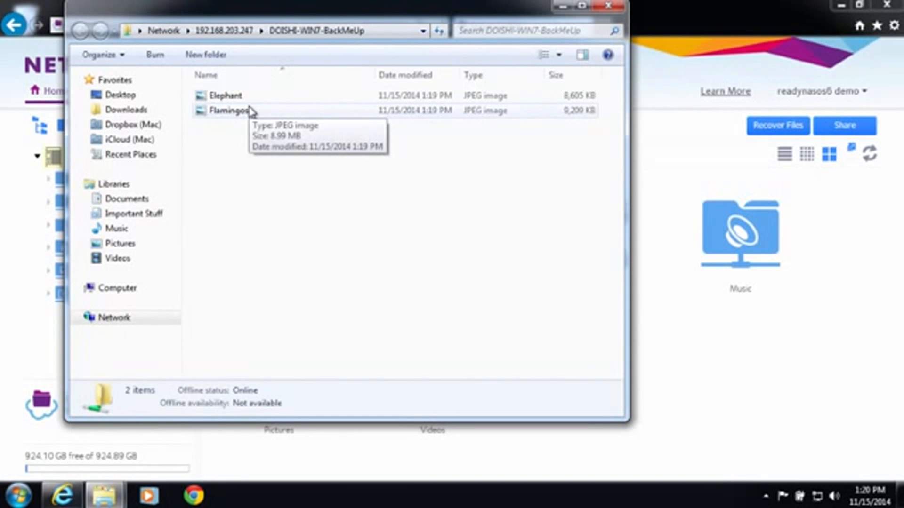
pyautogui.moveTo(421, 248)
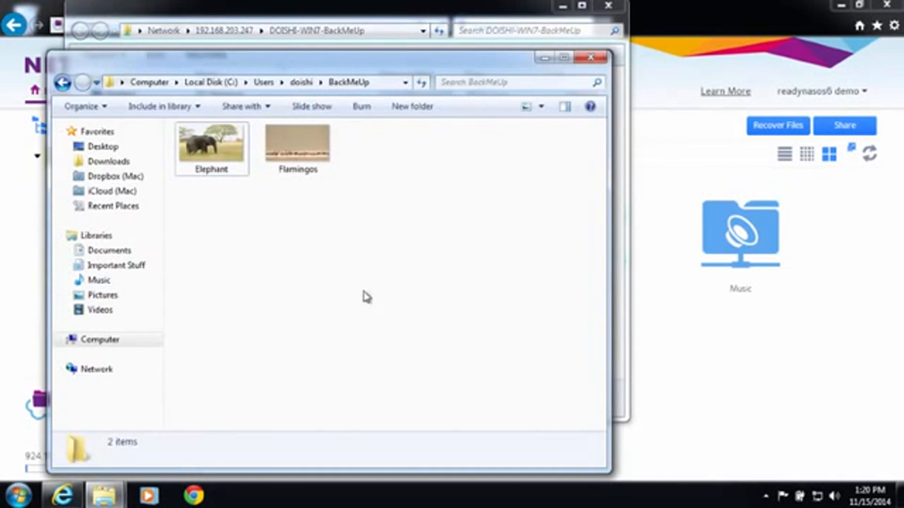
# Paste Circles.jpg into the local BackMeUp folder so the NAS share lists three photos
pyautogui.rightClick(367, 297)
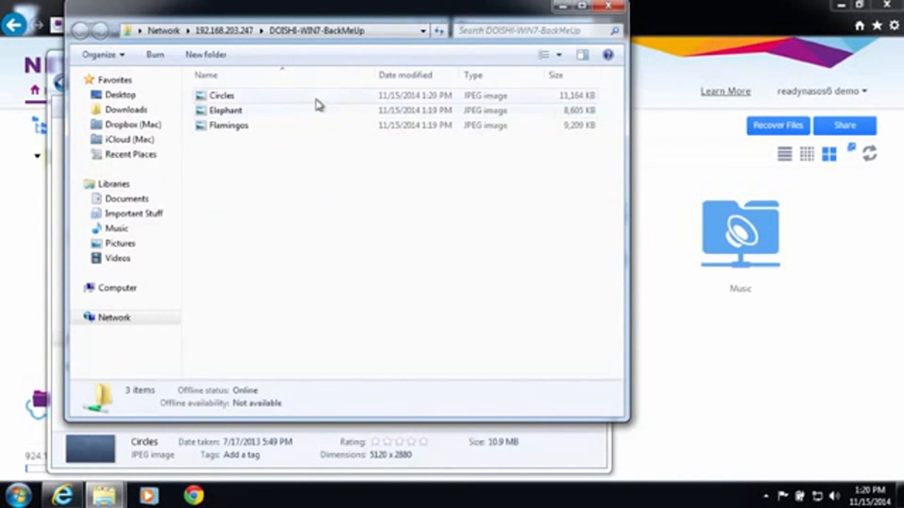
pyautogui.moveTo(742, 324)
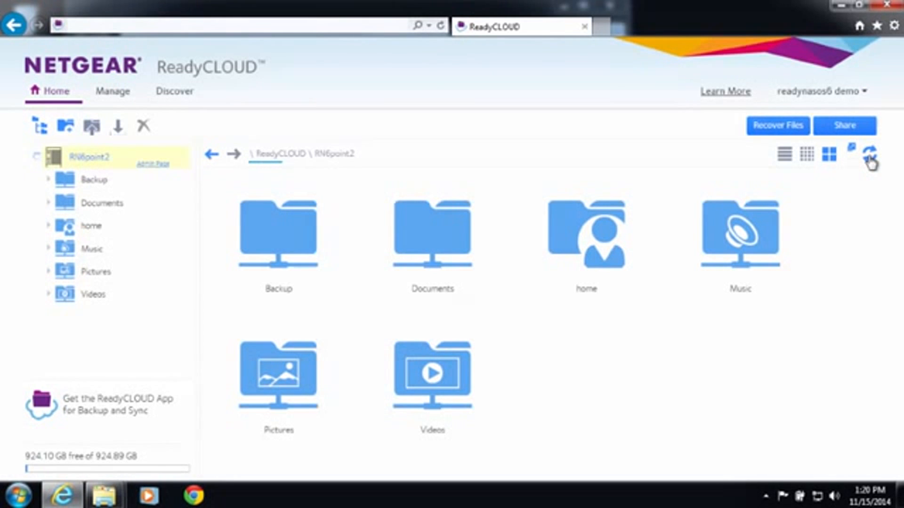
# Refresh the shares and view DOISHI-WIN7-BackMeUp listing Circles, Elephant and Flamingos
pyautogui.click(869, 154)
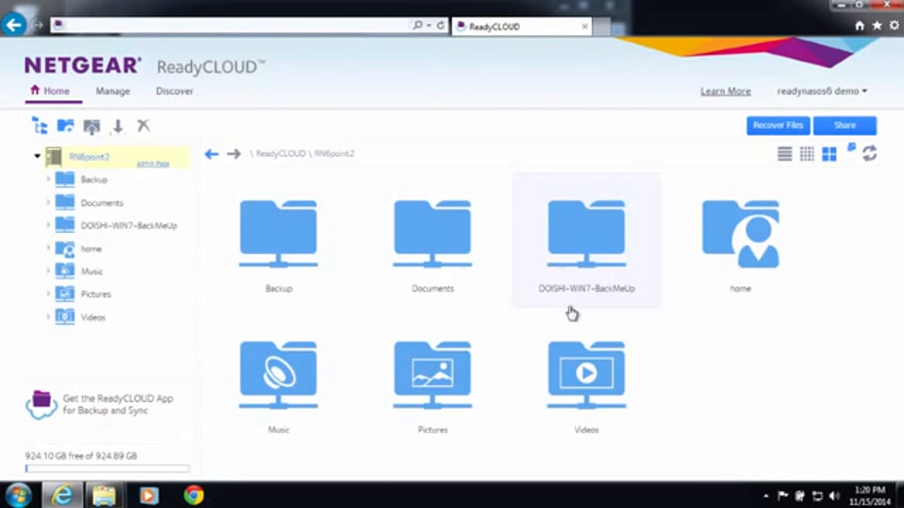
pyautogui.moveTo(580, 297)
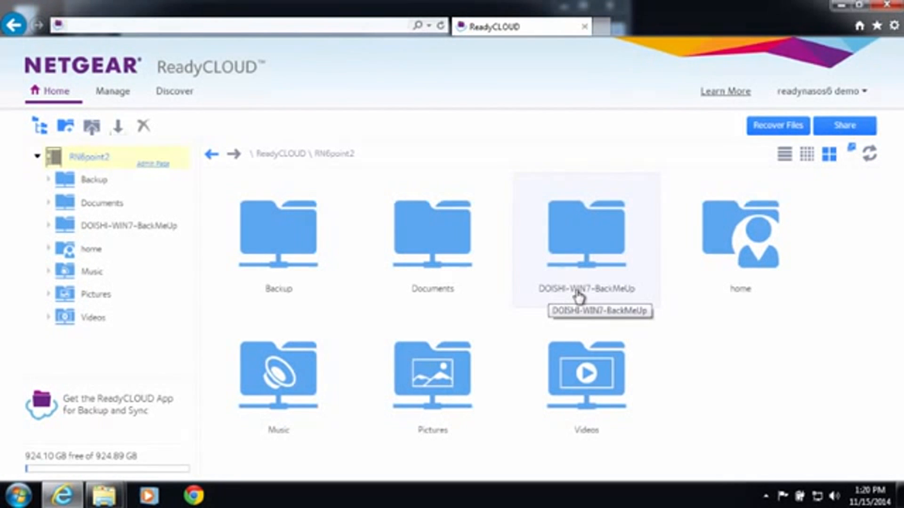
pyautogui.moveTo(587, 253)
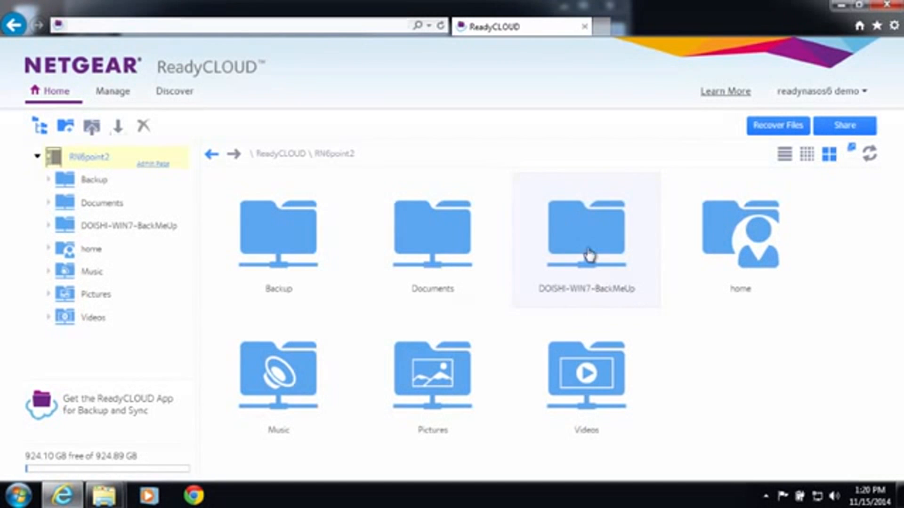
pyautogui.doubleClick(586, 231)
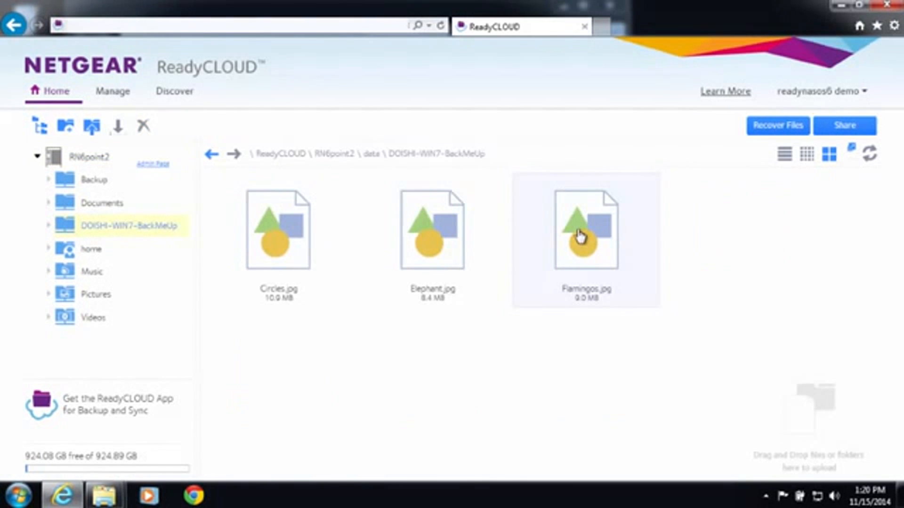